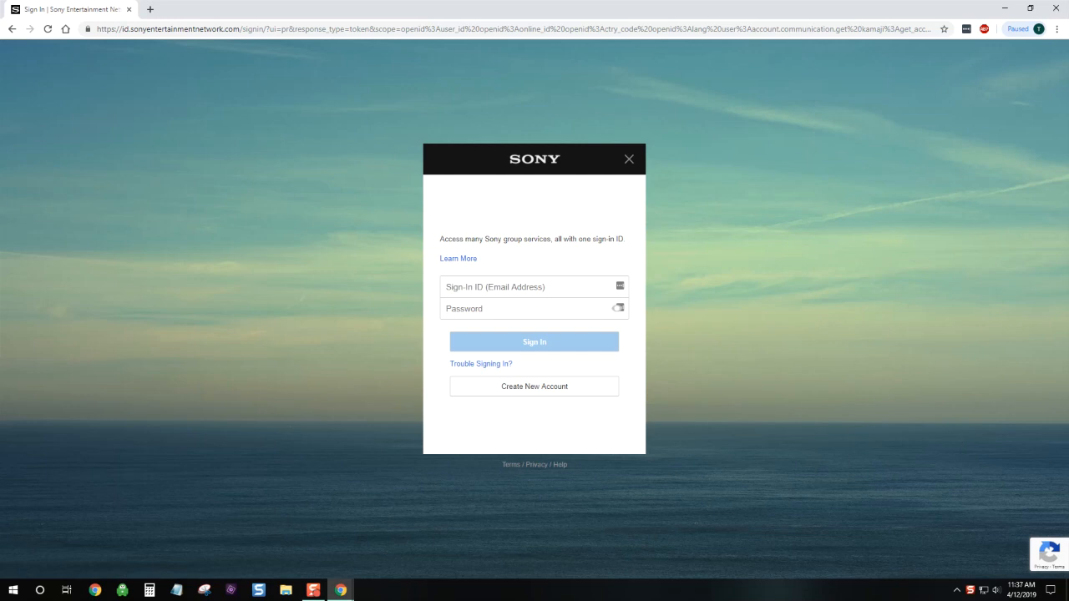
{"action": "mouse_move", "coordinate": [979, 228]}
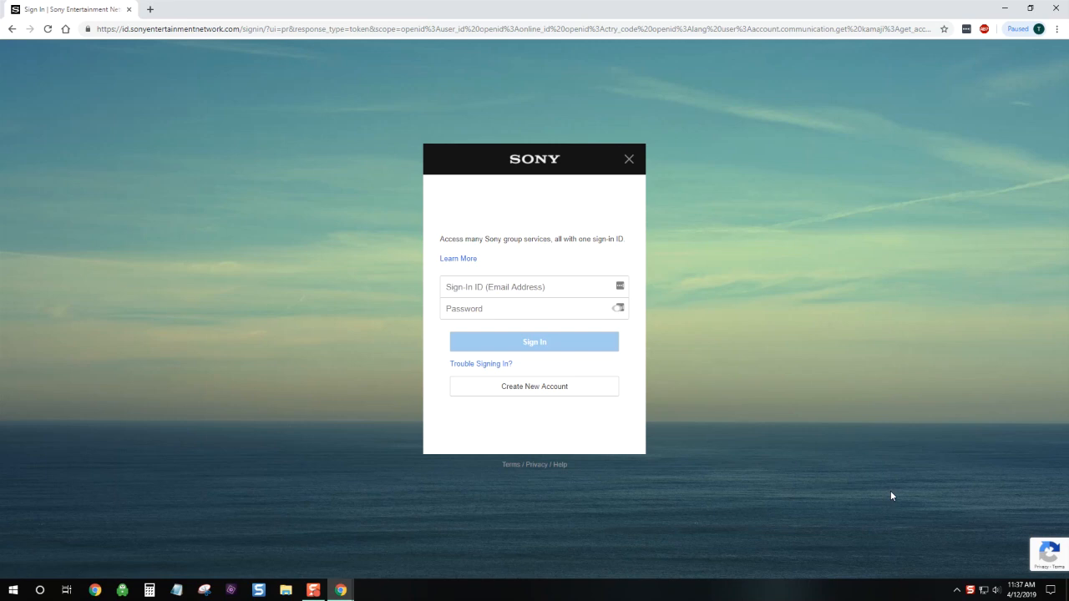
{"action": "mouse_move", "coordinate": [862, 501]}
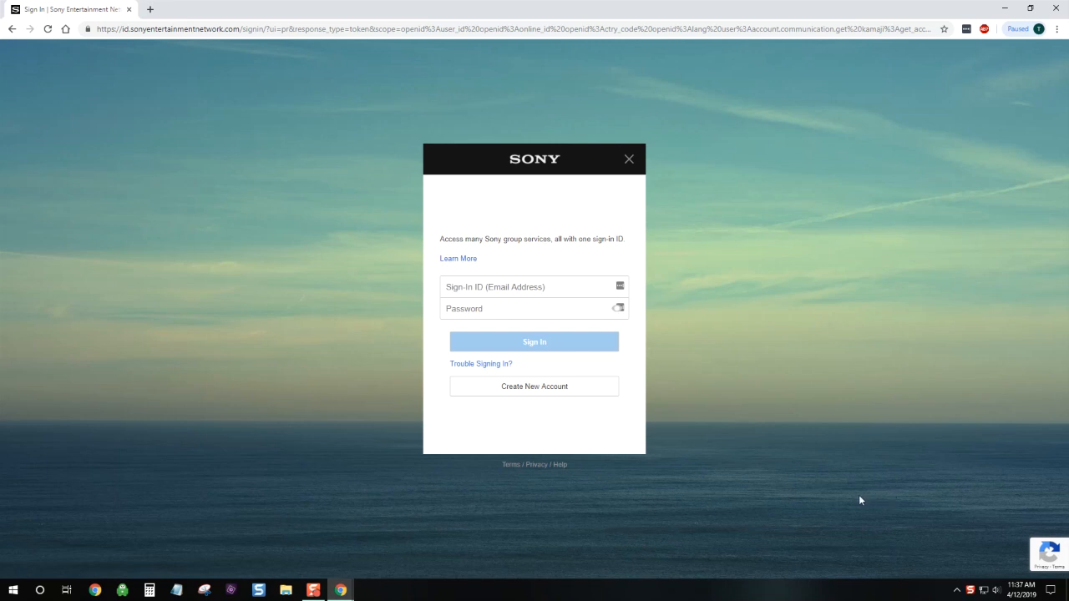
{"action": "mouse_move", "coordinate": [665, 501]}
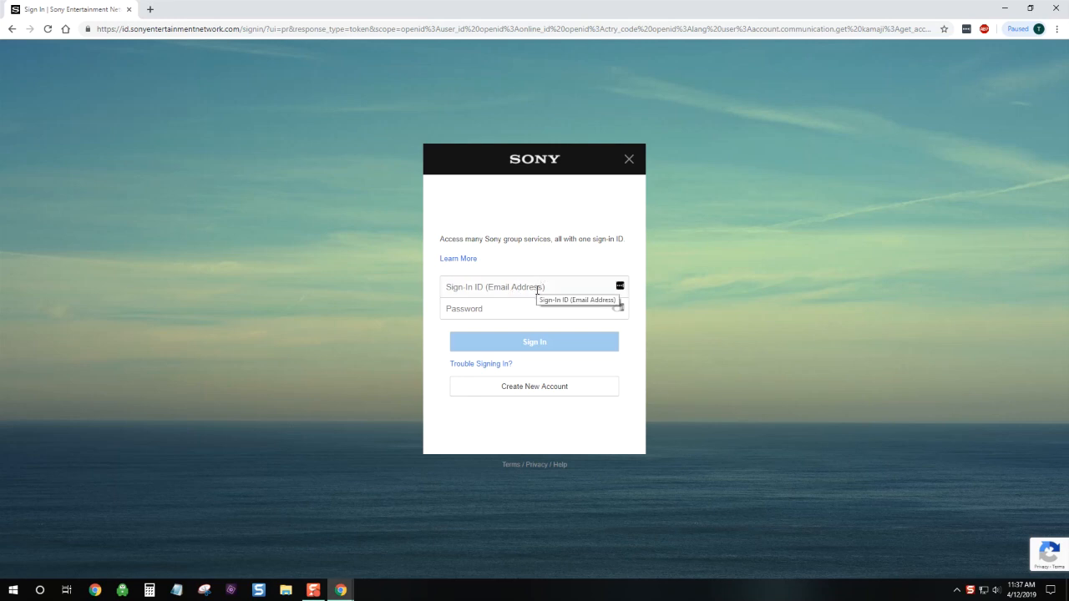
{"action": "mouse_move", "coordinate": [560, 233]}
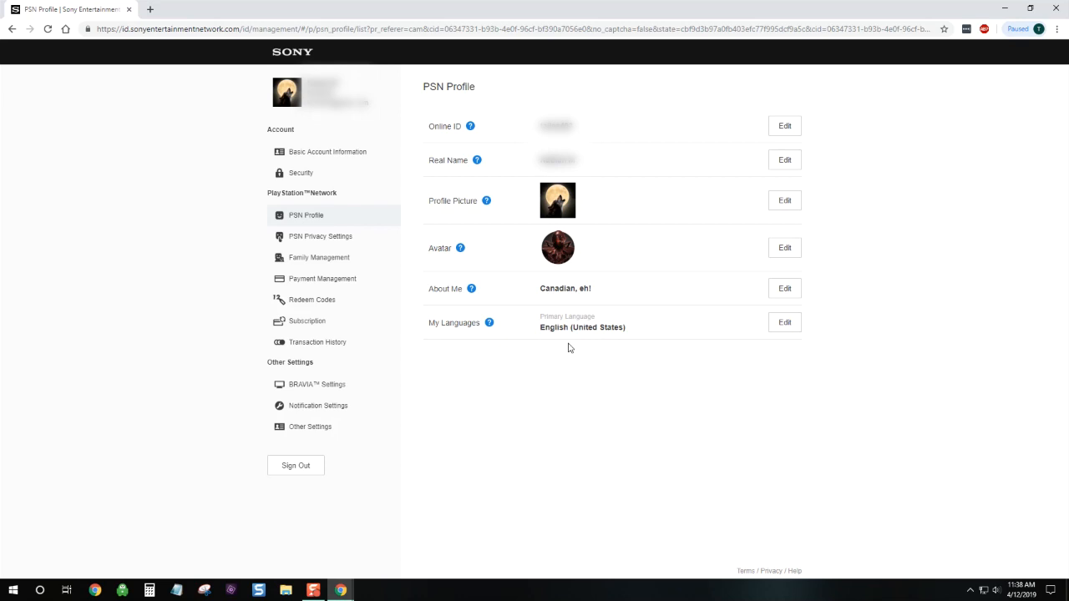
{"action": "mouse_move", "coordinate": [571, 361]}
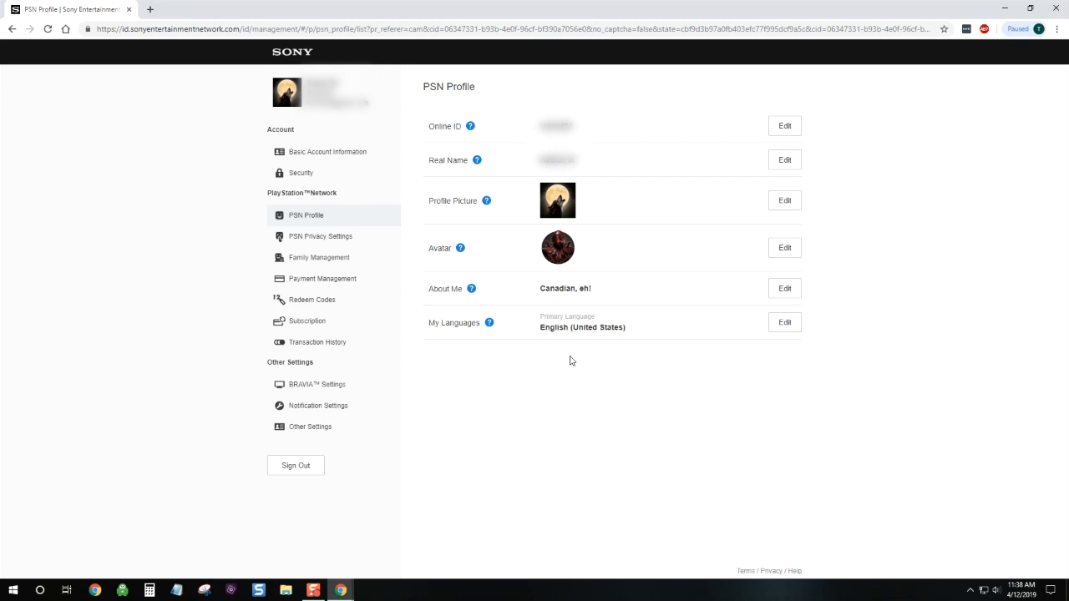
{"action": "mouse_move", "coordinate": [552, 377]}
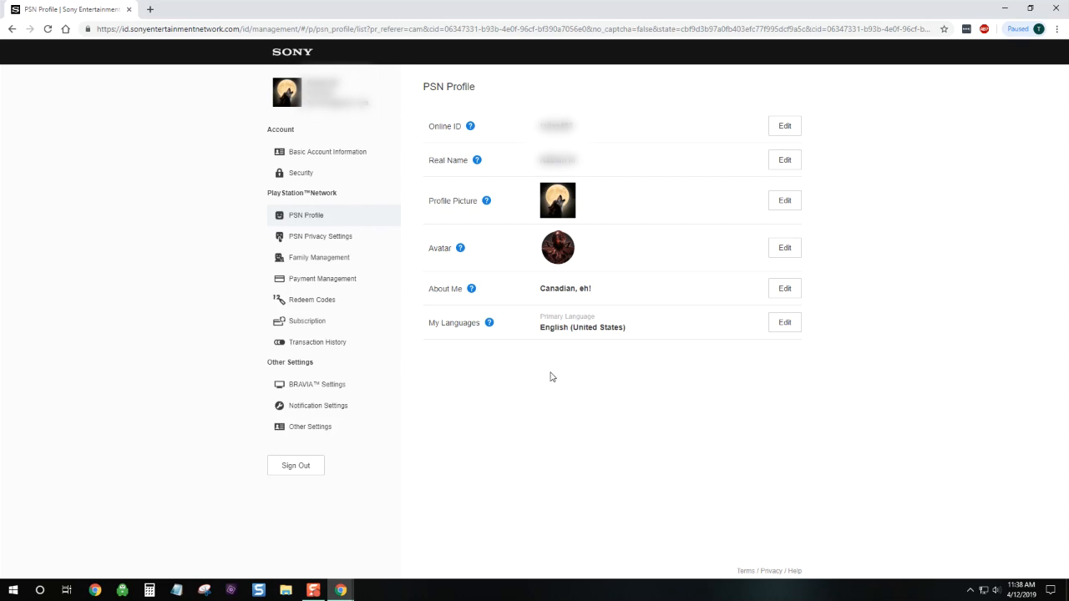
{"action": "mouse_move", "coordinate": [515, 381]}
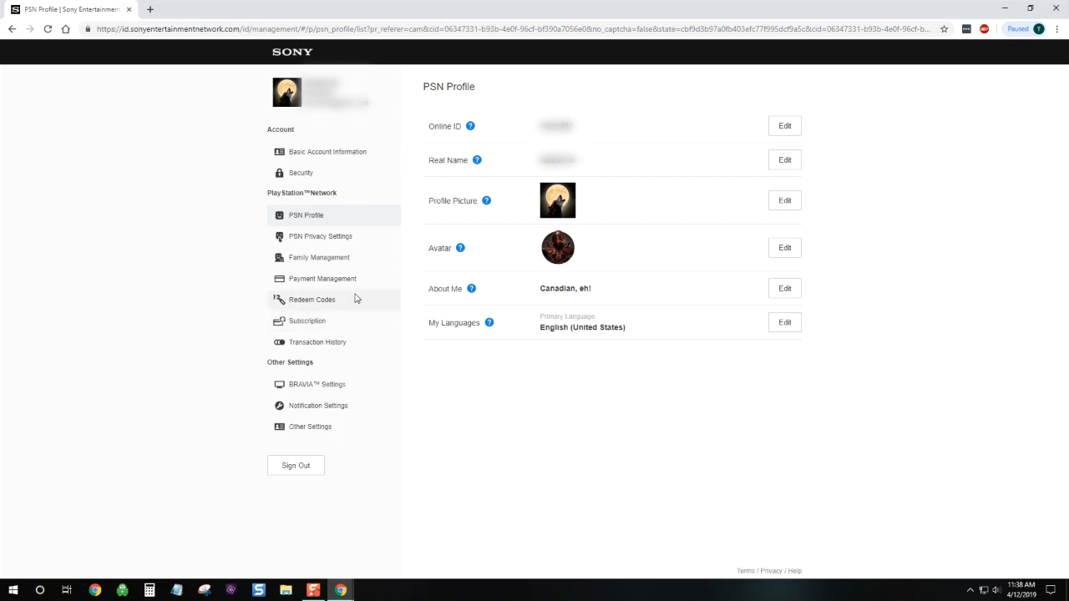
{"action": "mouse_move", "coordinate": [318, 257]}
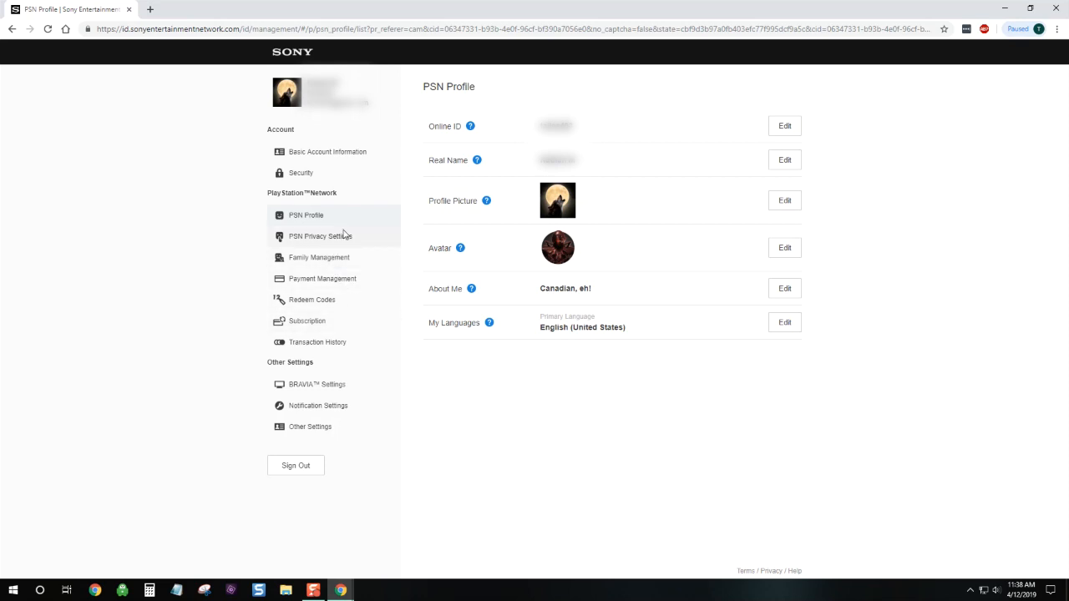
{"action": "mouse_move", "coordinate": [334, 214]}
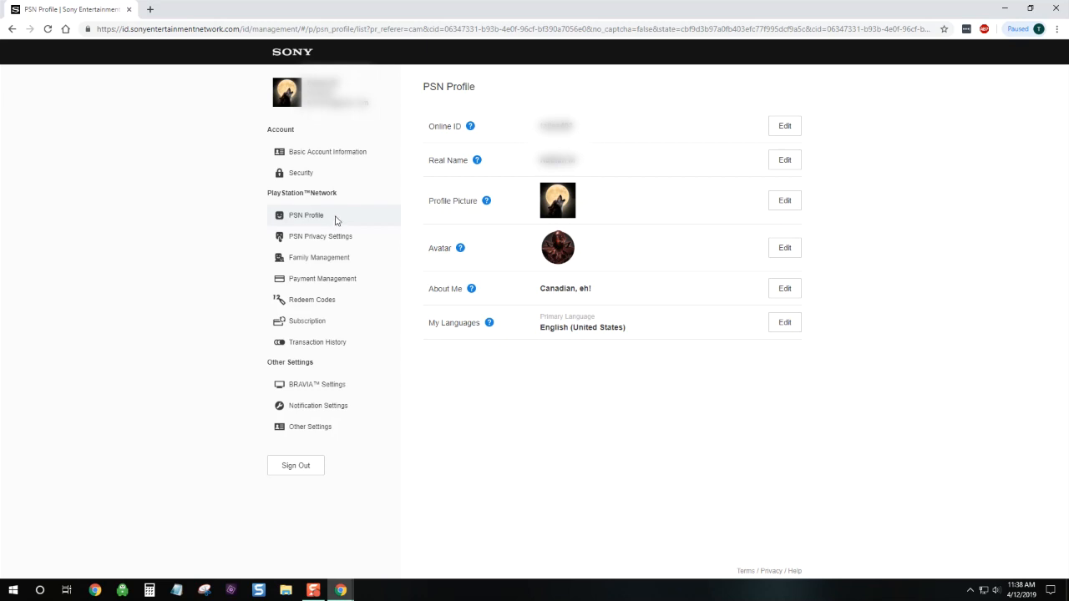
{"action": "mouse_move", "coordinate": [334, 237]}
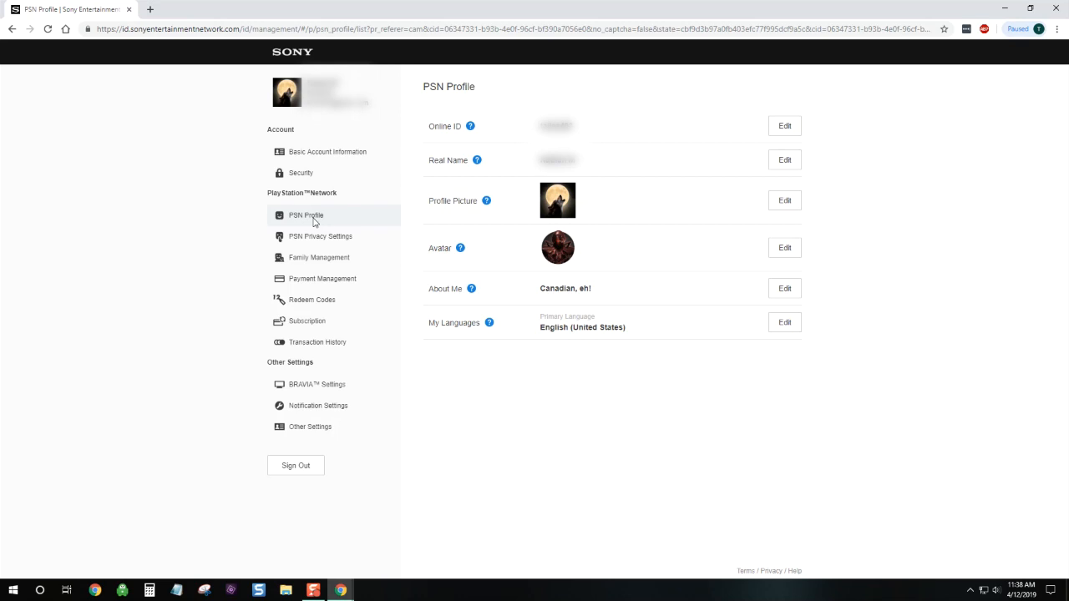
{"action": "mouse_move", "coordinate": [316, 220]}
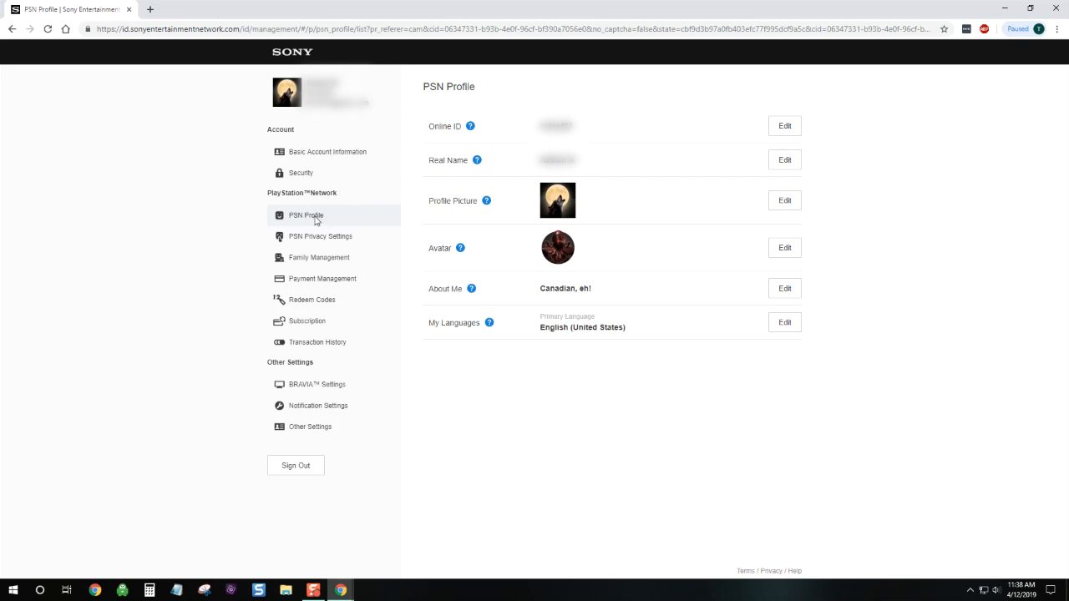
{"action": "mouse_move", "coordinate": [327, 218]}
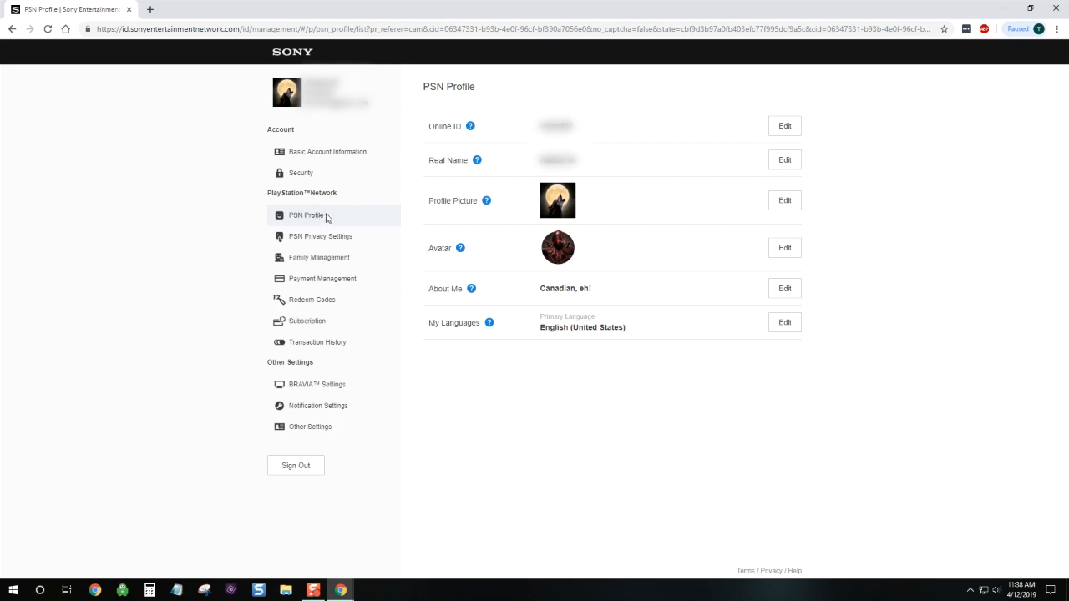
{"action": "mouse_move", "coordinate": [458, 97]}
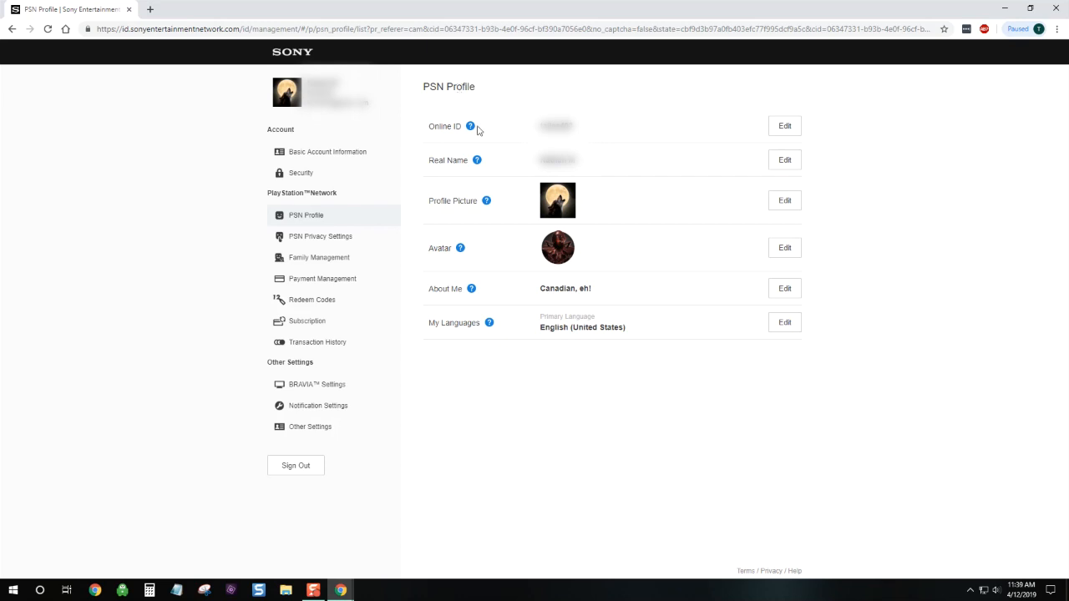
{"action": "mouse_move", "coordinate": [471, 127]}
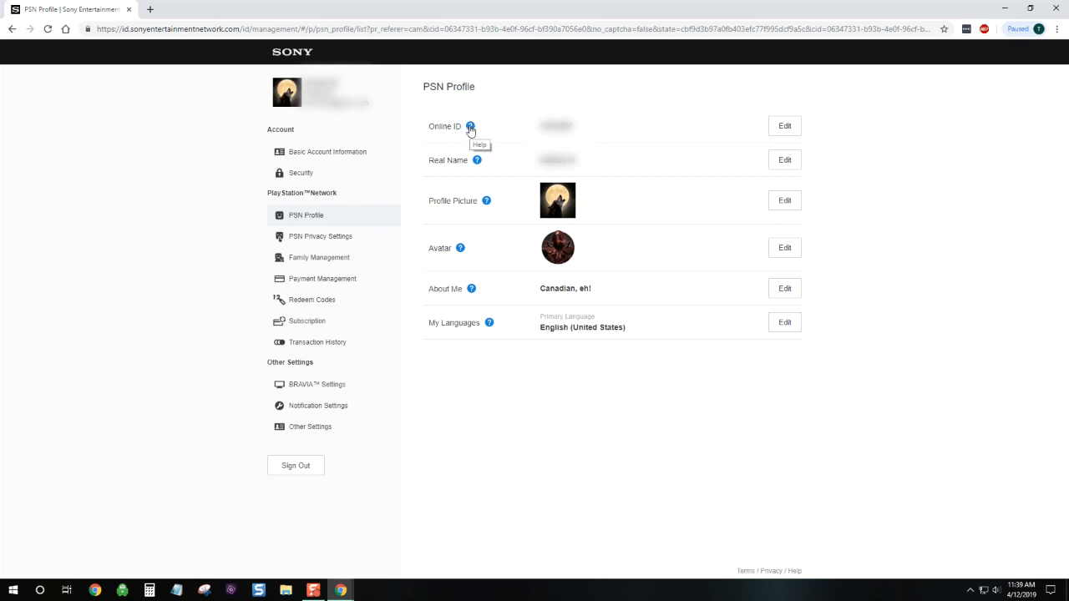
{"action": "mouse_move", "coordinate": [690, 120]}
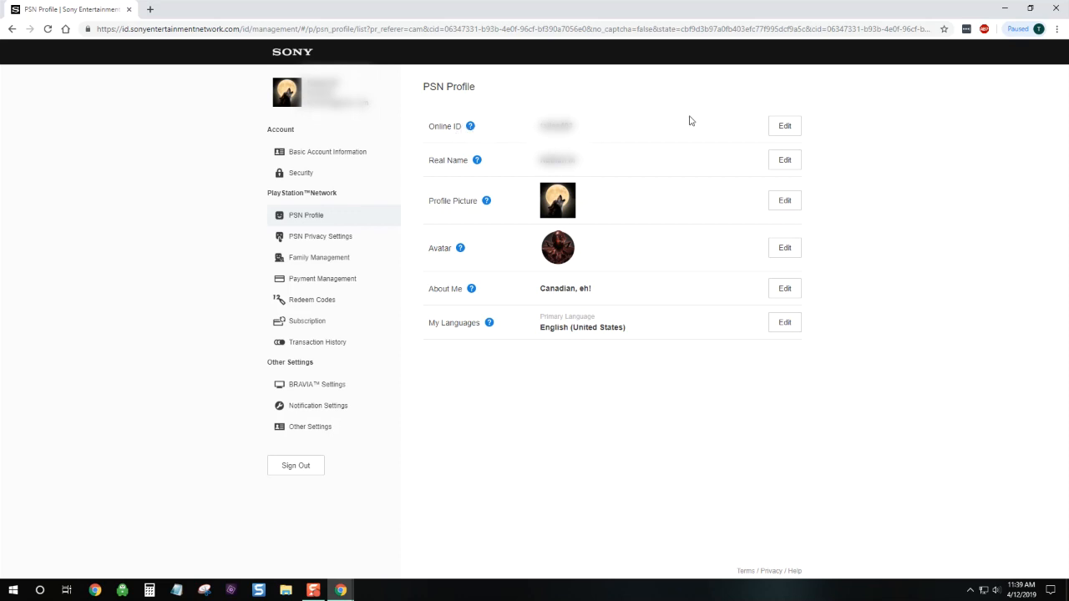
{"action": "mouse_move", "coordinate": [786, 127]}
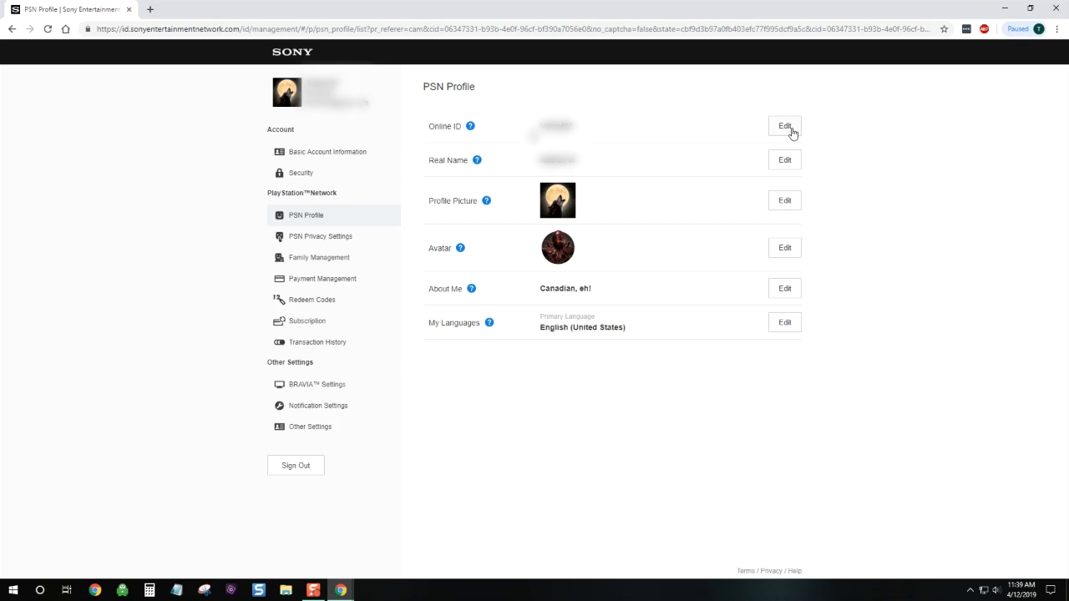
{"action": "left_click", "coordinate": [784, 127]}
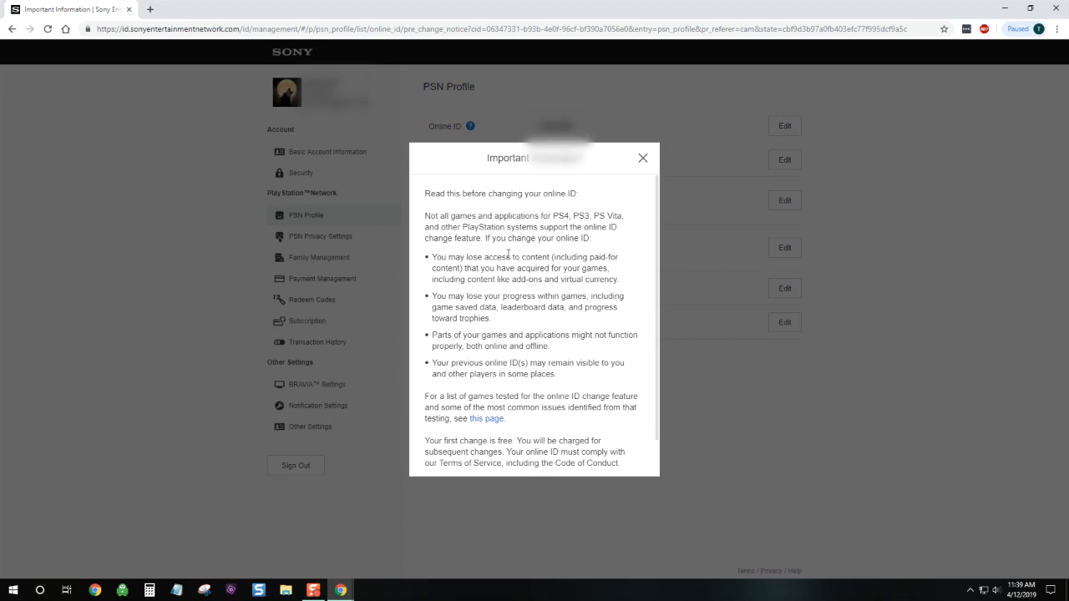
{"action": "mouse_move", "coordinate": [508, 254]}
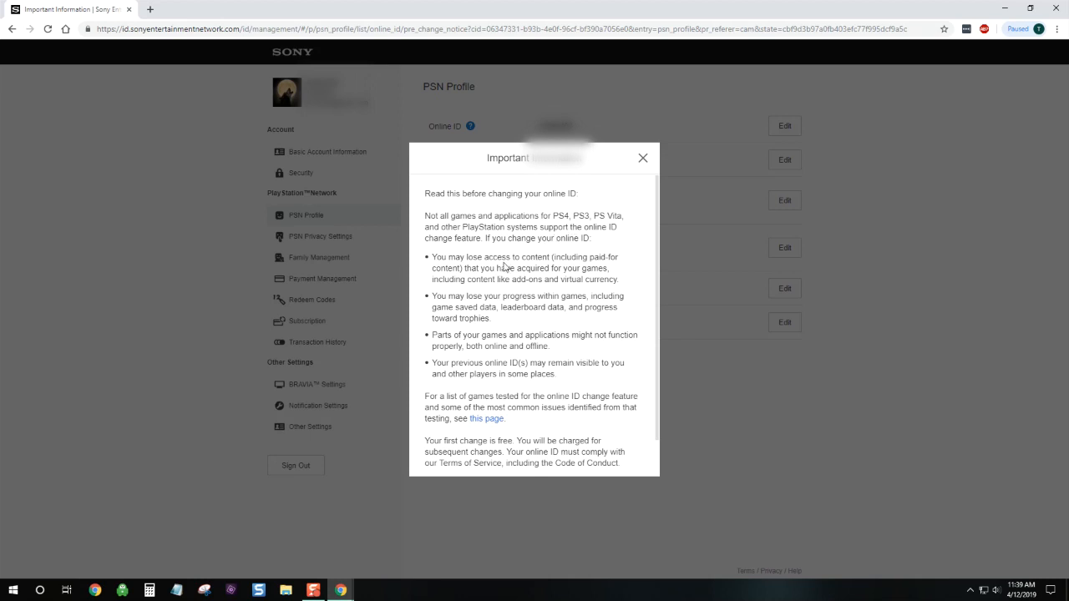
{"action": "scroll", "scroll_direction": "down", "scroll_amount": 3}
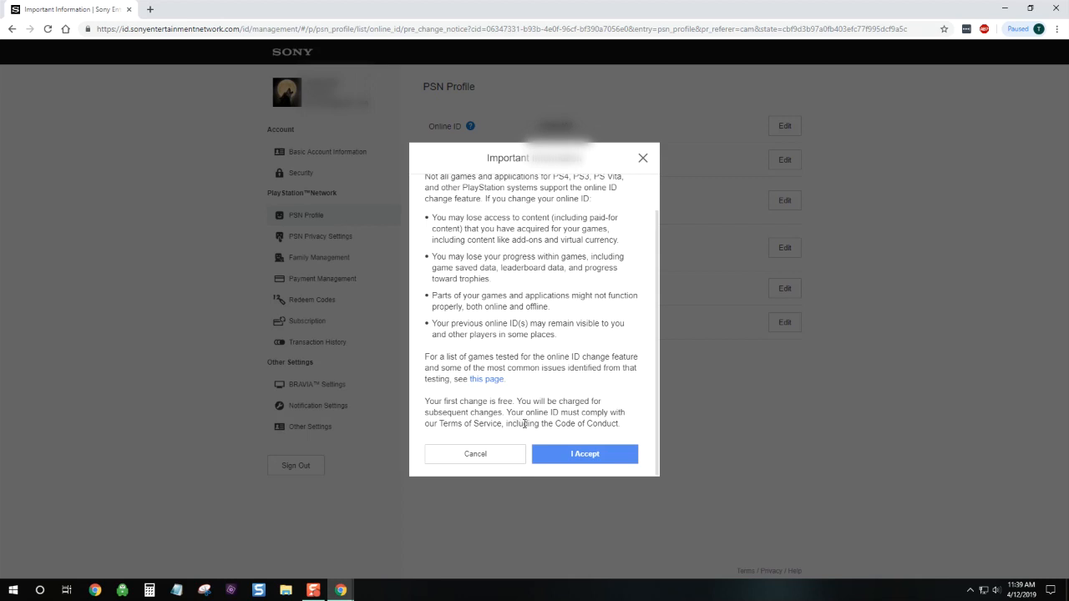
{"action": "mouse_move", "coordinate": [527, 441]}
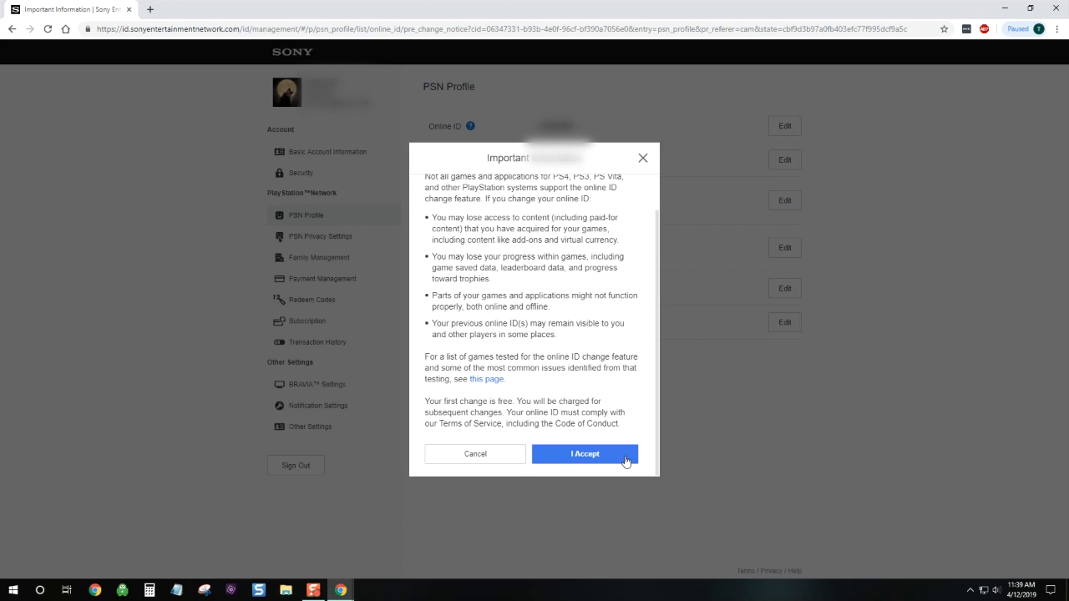
Step: Accept the first online ID warning and scroll the second notice to its continue choice
{"action": "left_click", "coordinate": [585, 454]}
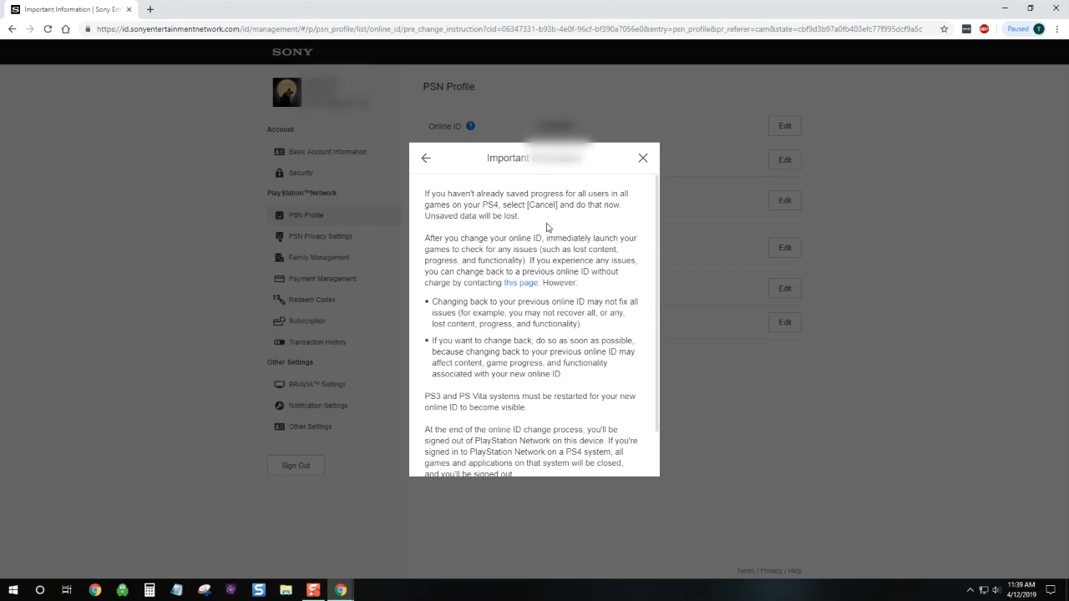
{"action": "mouse_move", "coordinate": [553, 320]}
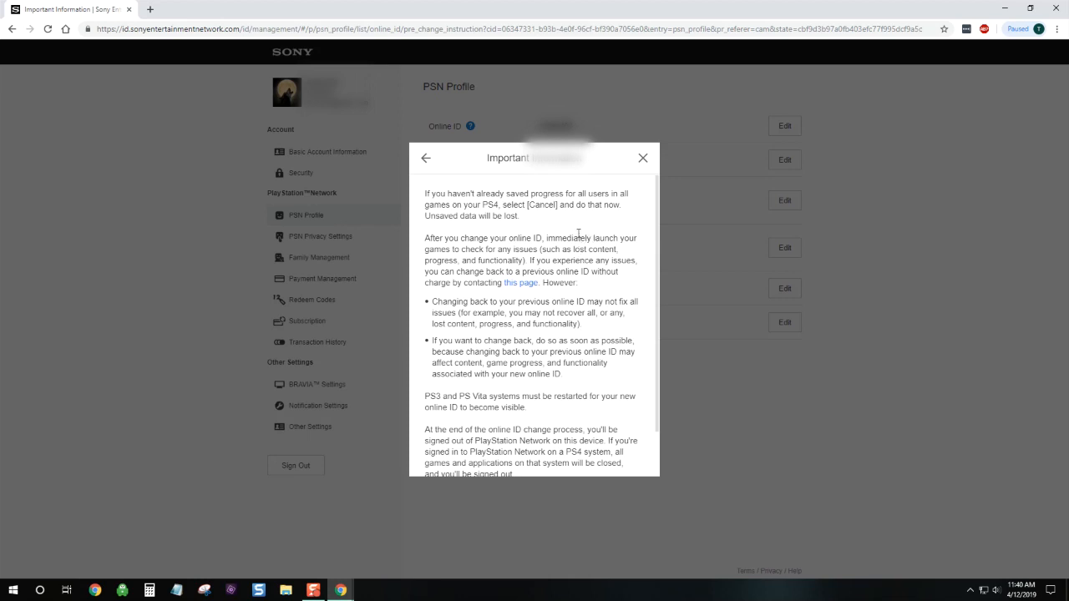
{"action": "scroll", "scroll_direction": "down", "scroll_amount": 3}
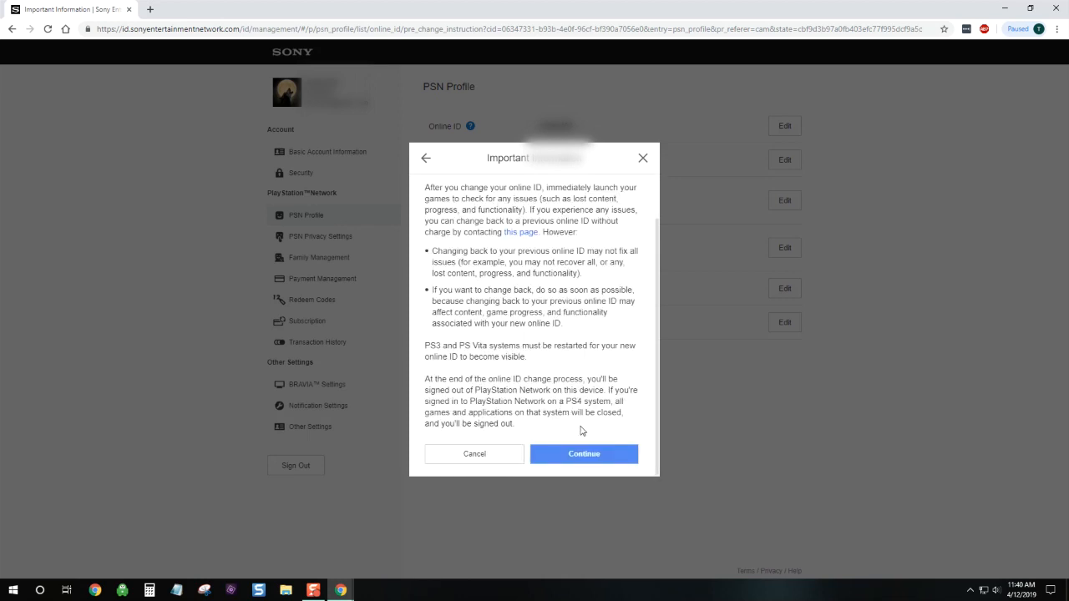
Step: Continue to the Change Online ID form, refresh suggestions twice, and check availability of scorpion458tame
{"action": "left_click", "coordinate": [585, 454]}
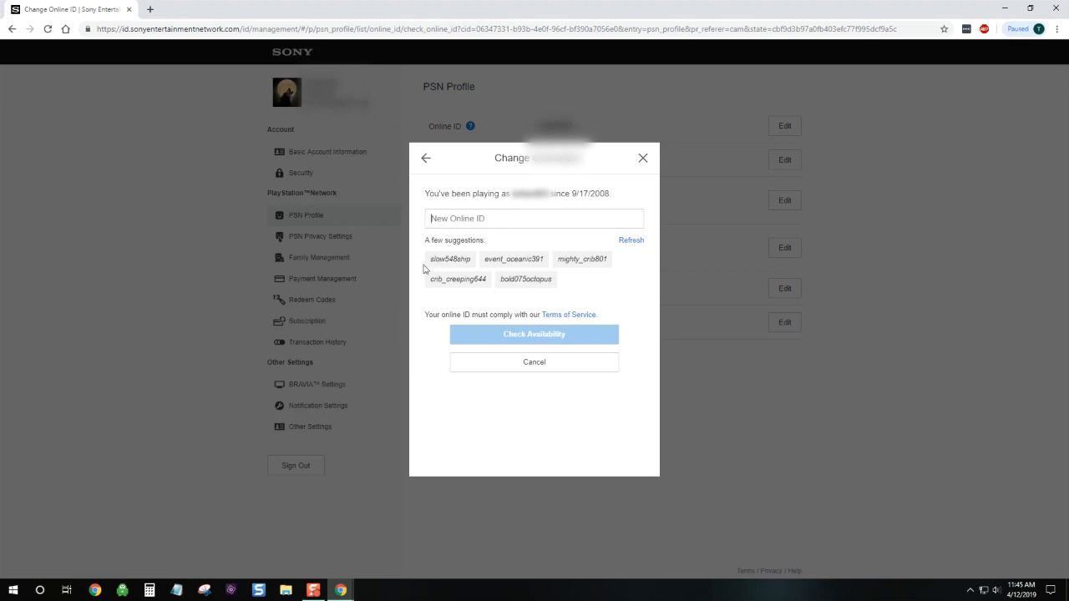
{"action": "mouse_move", "coordinate": [525, 279]}
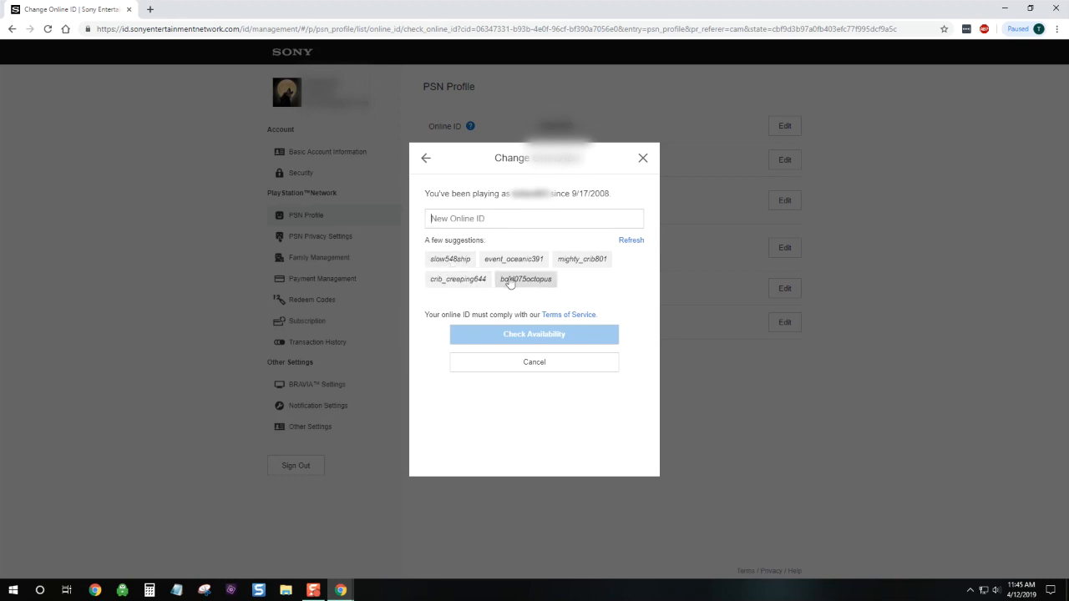
{"action": "mouse_move", "coordinate": [449, 259]}
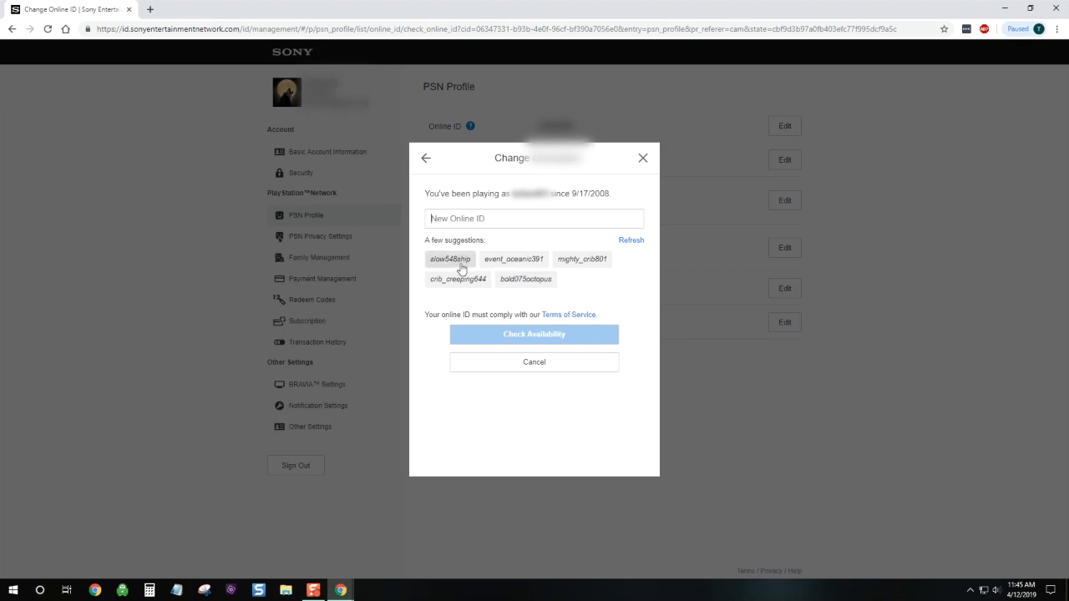
{"action": "left_click", "coordinate": [631, 240]}
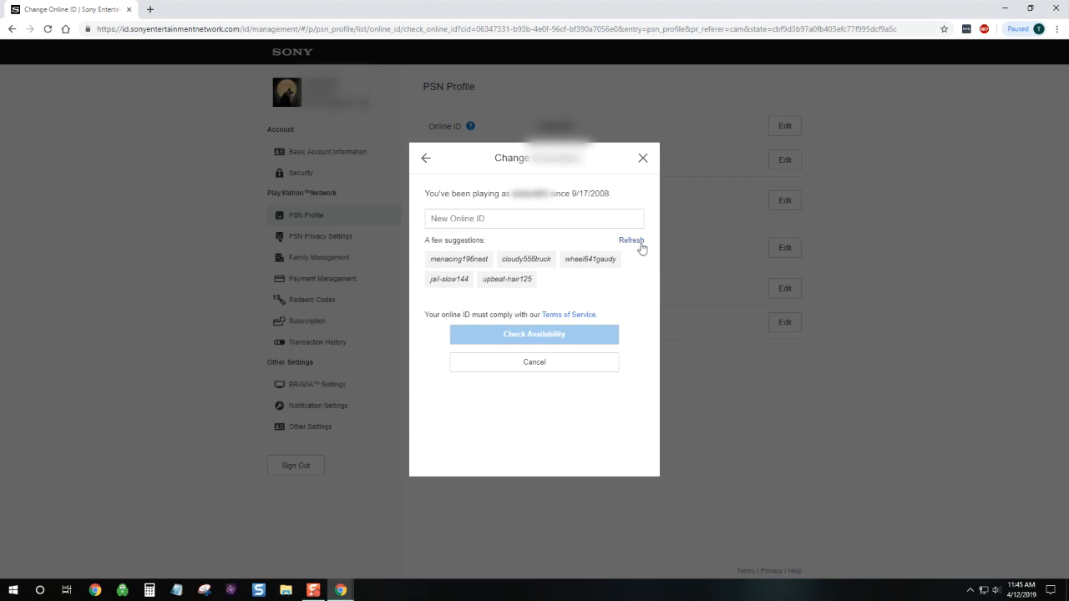
{"action": "left_click", "coordinate": [632, 240]}
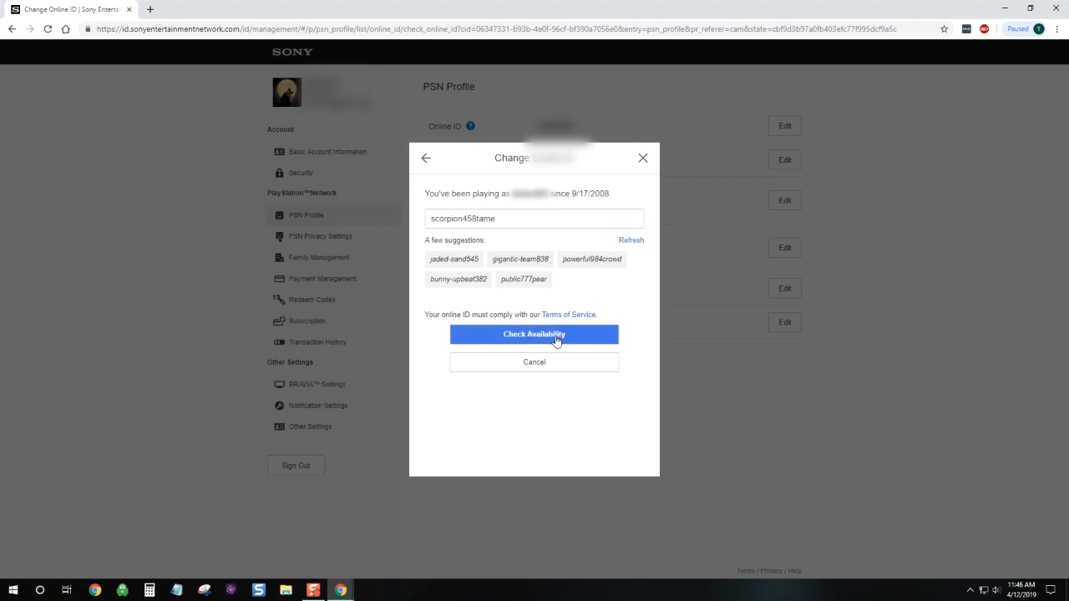
{"action": "left_click", "coordinate": [534, 334]}
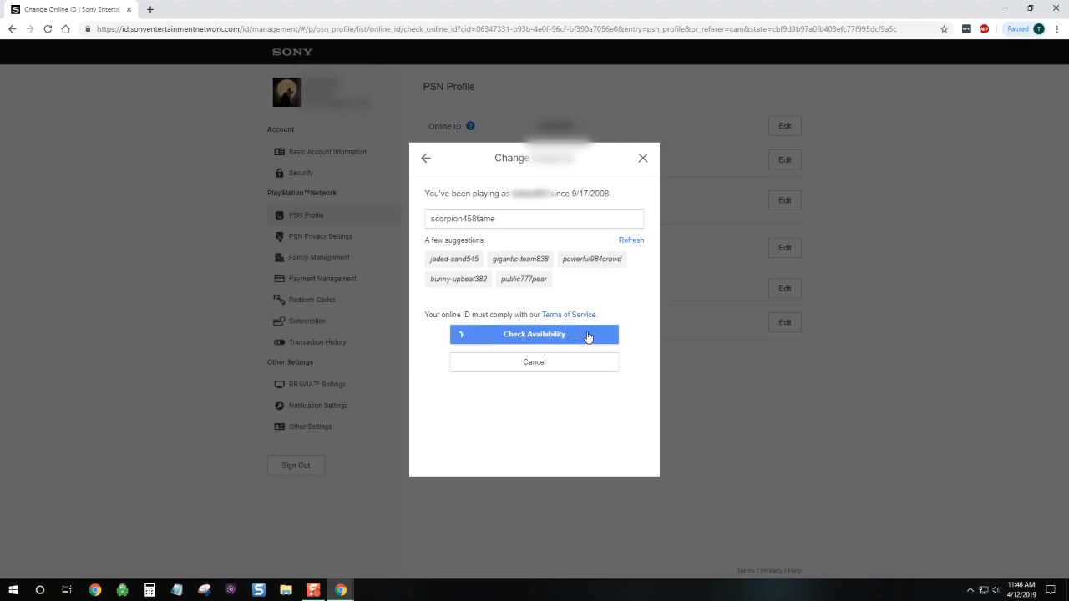
Step: Get the result showing scorpion458tame available with the first change free, ready to confirm
{"action": "left_click", "coordinate": [535, 335]}
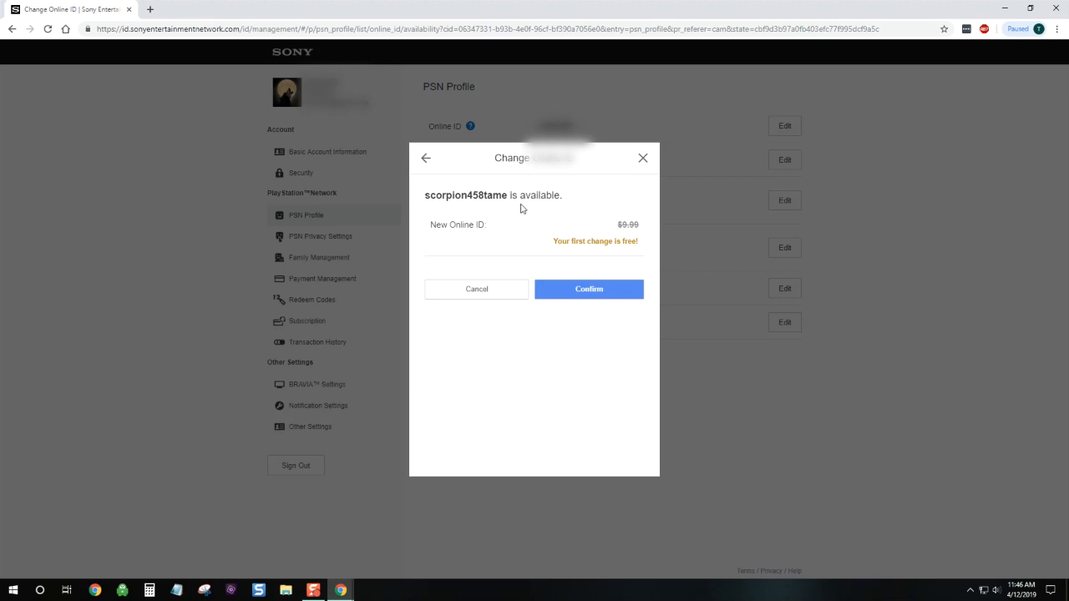
{"action": "mouse_move", "coordinate": [507, 230]}
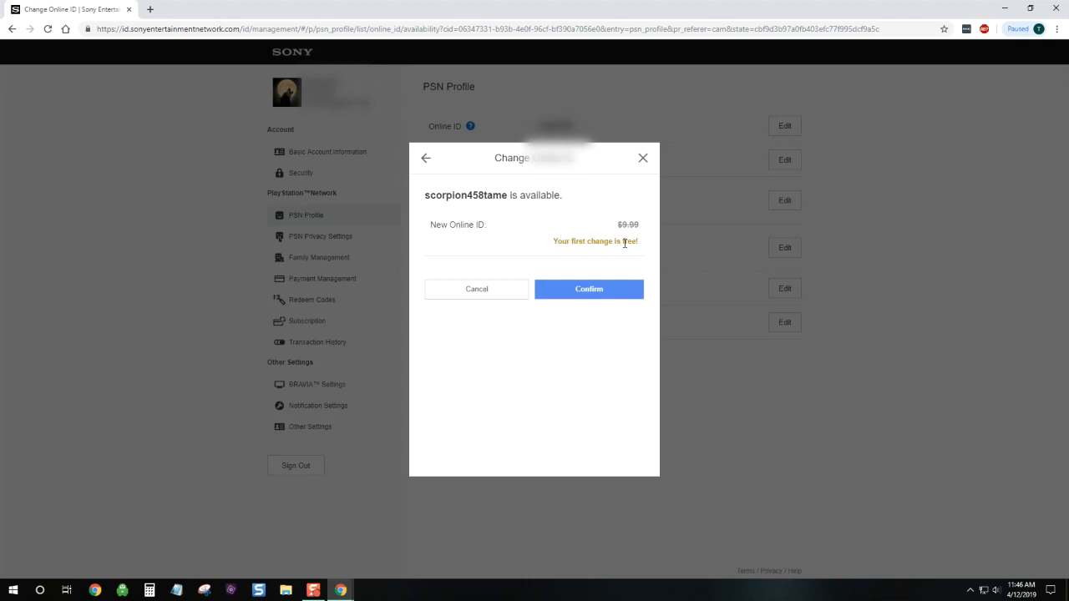
{"action": "mouse_move", "coordinate": [612, 267]}
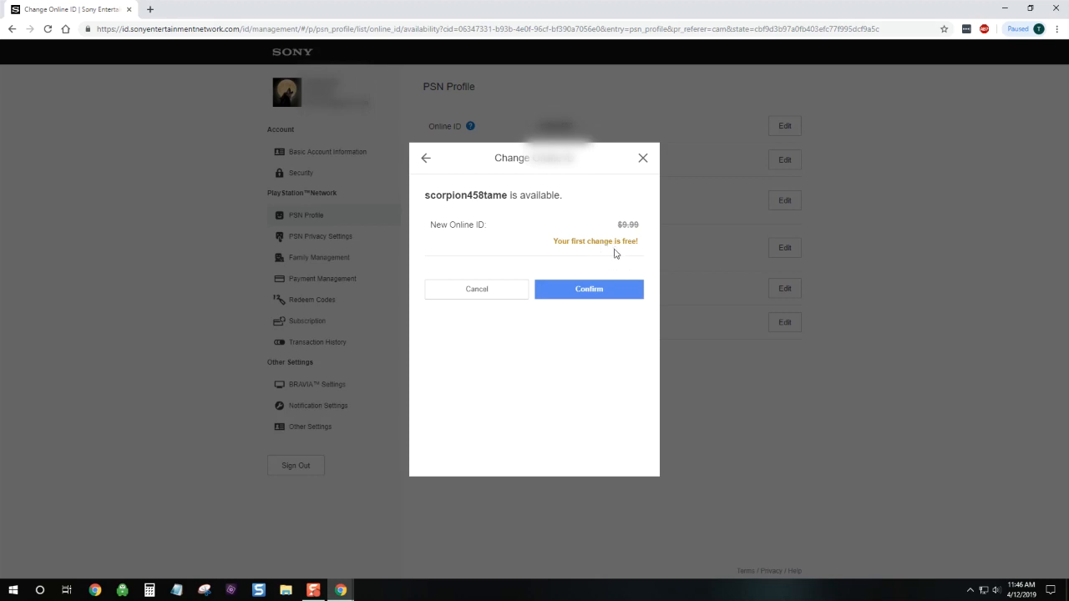
{"action": "mouse_move", "coordinate": [558, 314]}
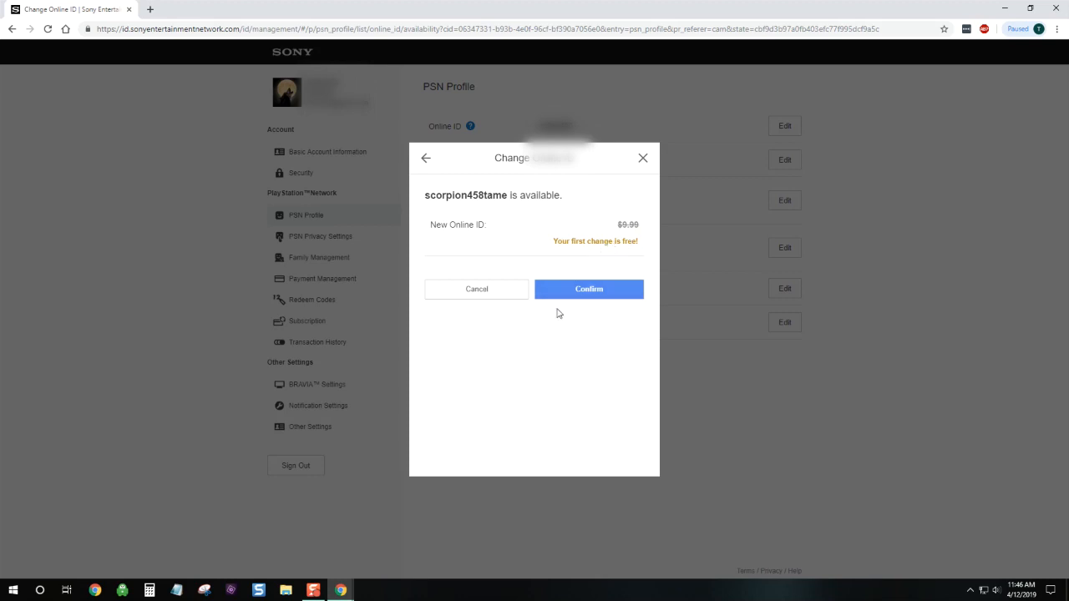